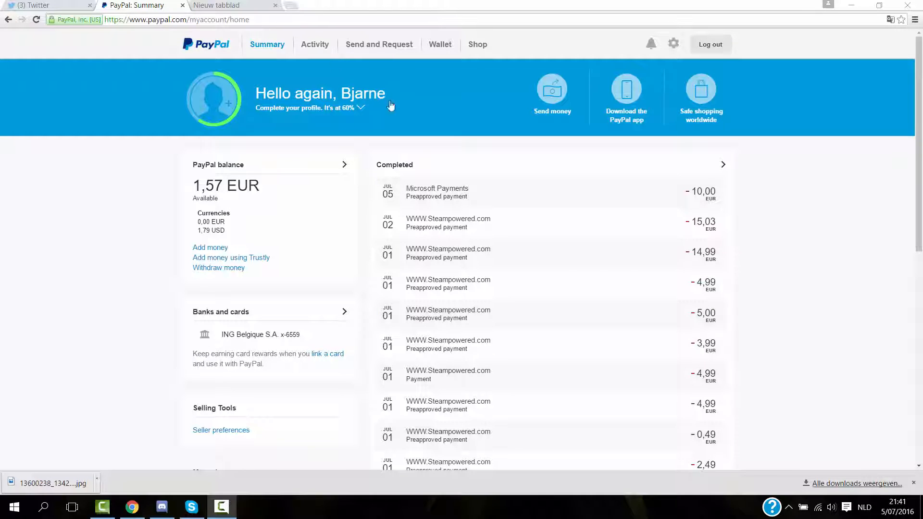
mouse_move(679, 197)
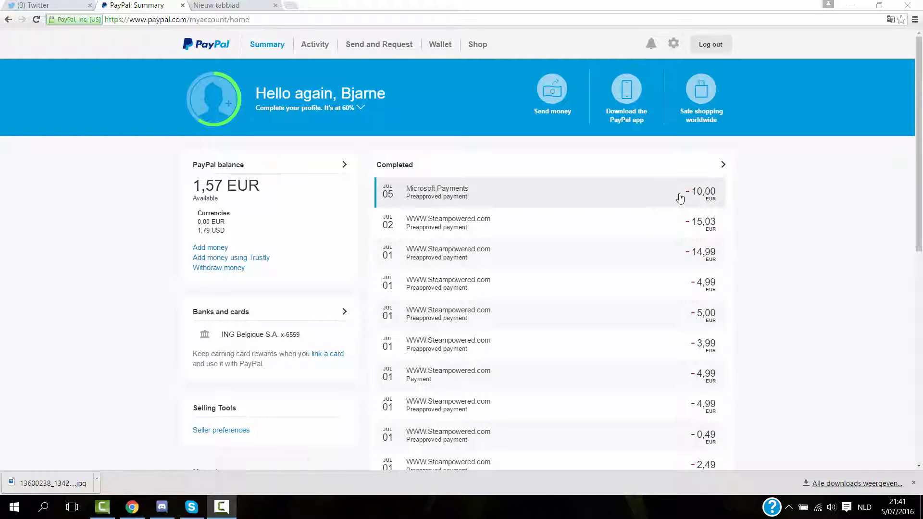
mouse_move(488, 194)
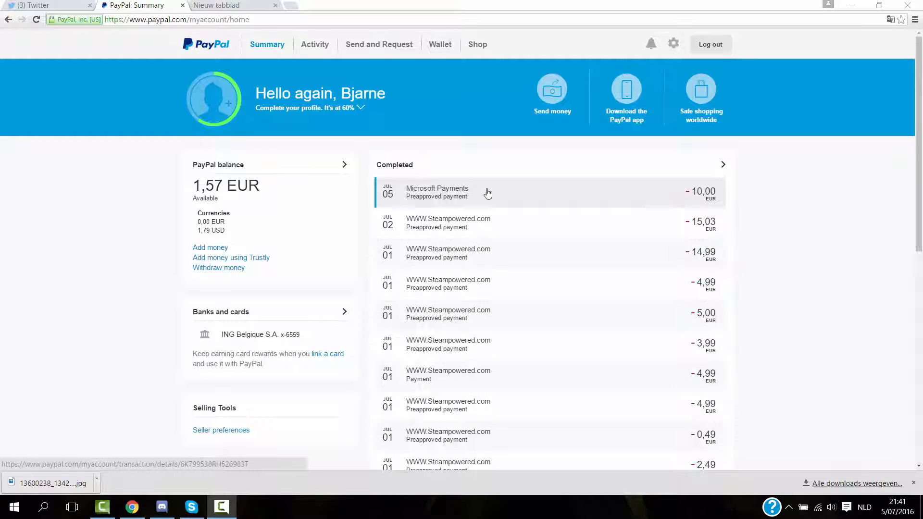
mouse_move(330, 67)
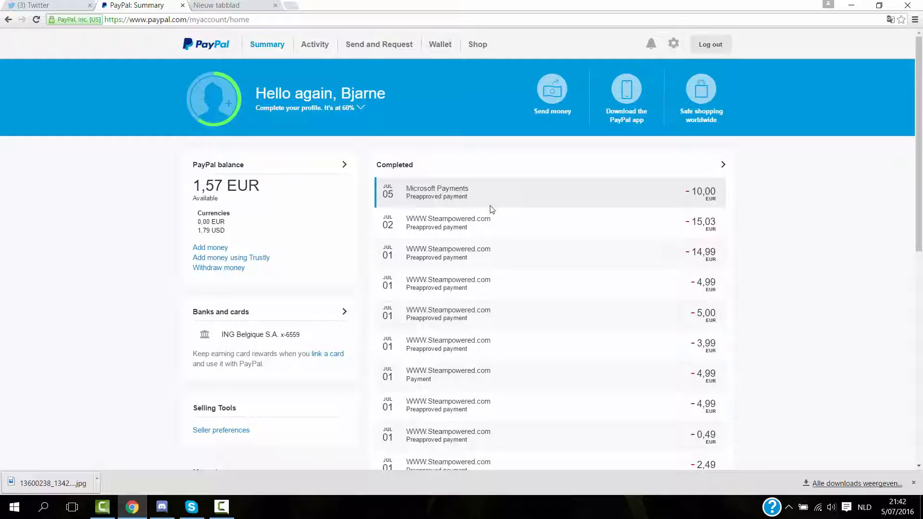
mouse_move(460, 193)
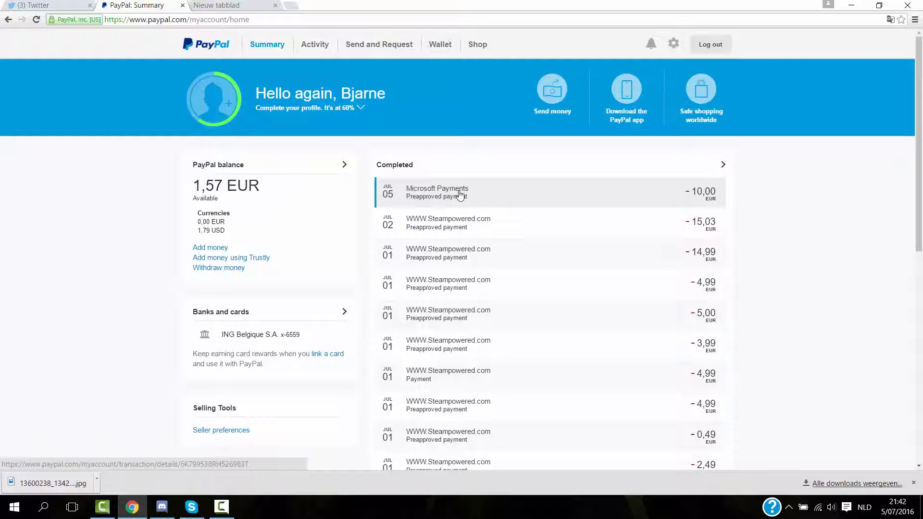
- Expand the 10,00 EUR Microsoft Payments transaction from 5 July and review its payment source, seller info and breakdown
left_click(216, 6)
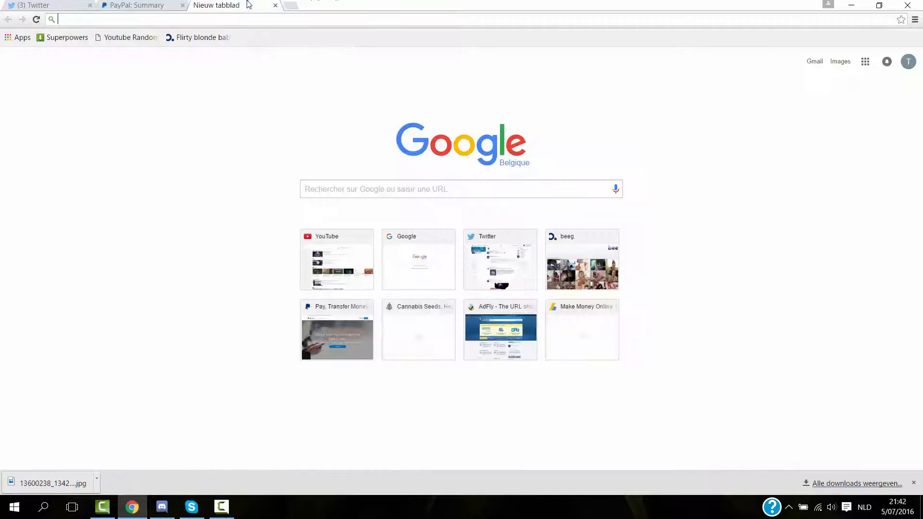
left_click(137, 6)
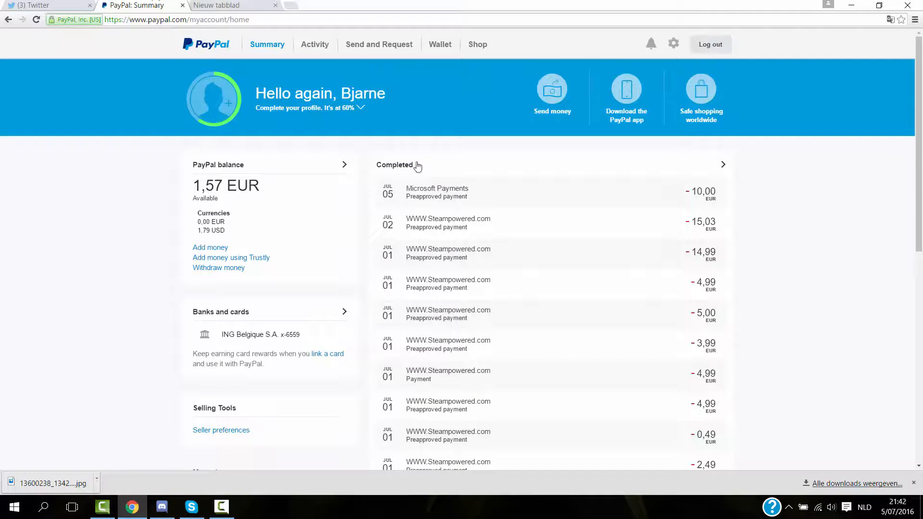
mouse_move(441, 194)
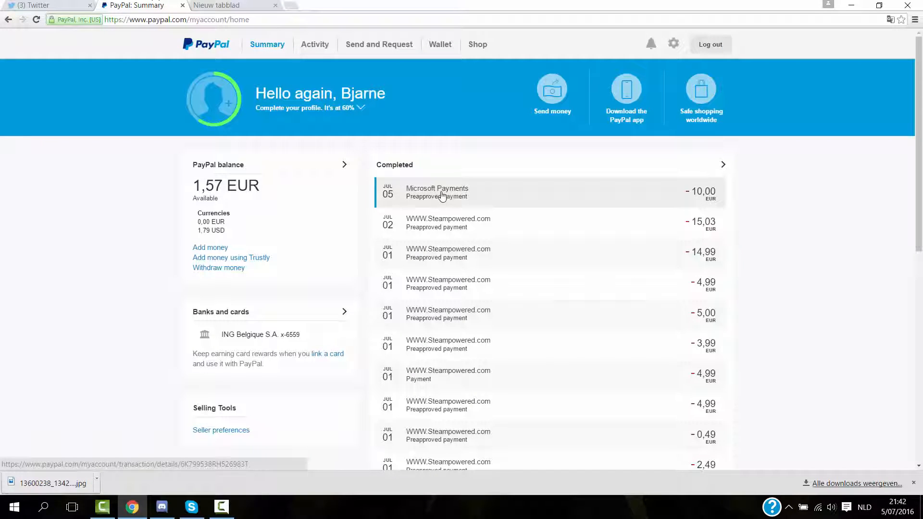
left_click(438, 192)
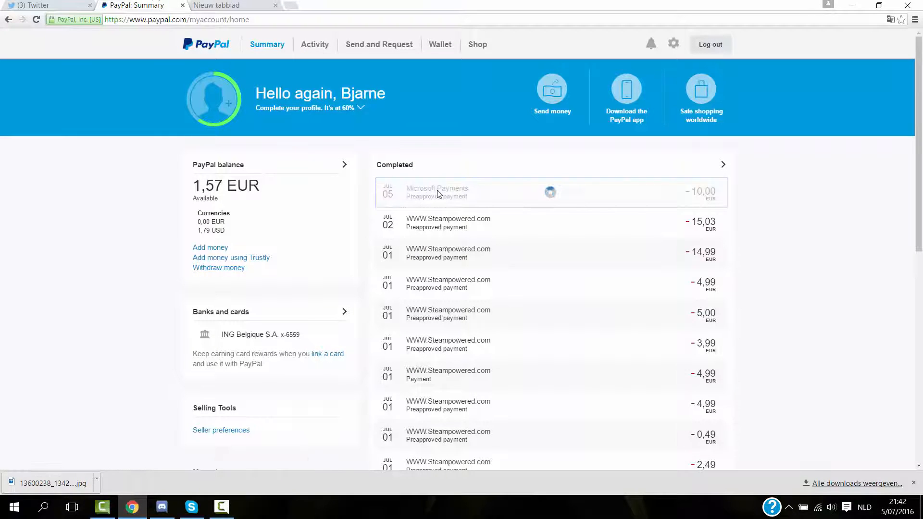
left_click(437, 192)
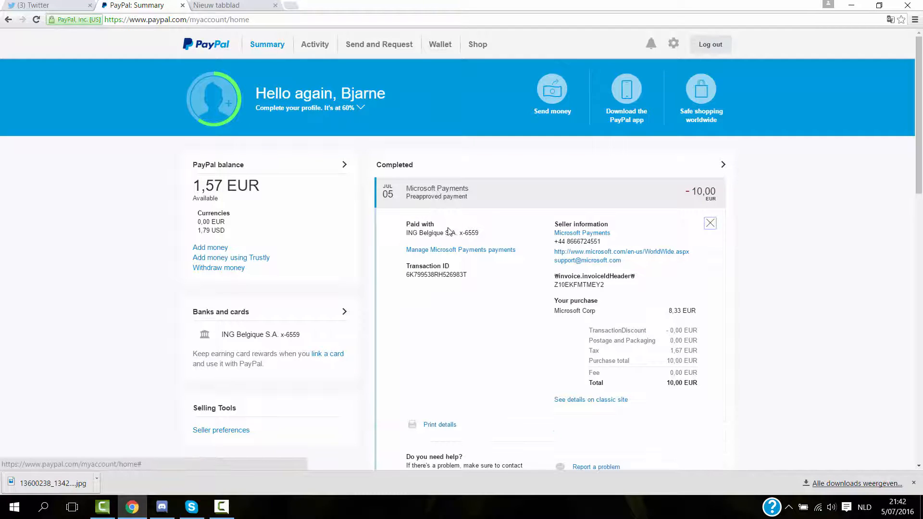
mouse_move(461, 250)
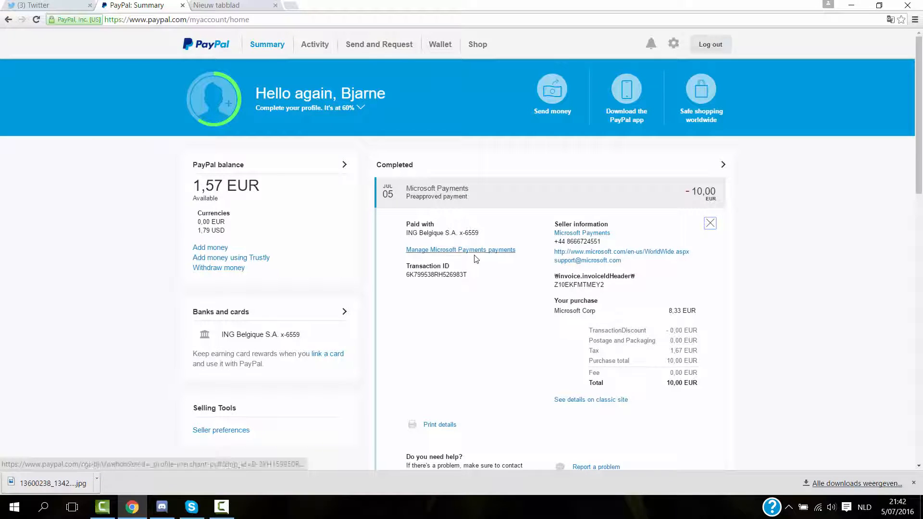
mouse_move(408, 244)
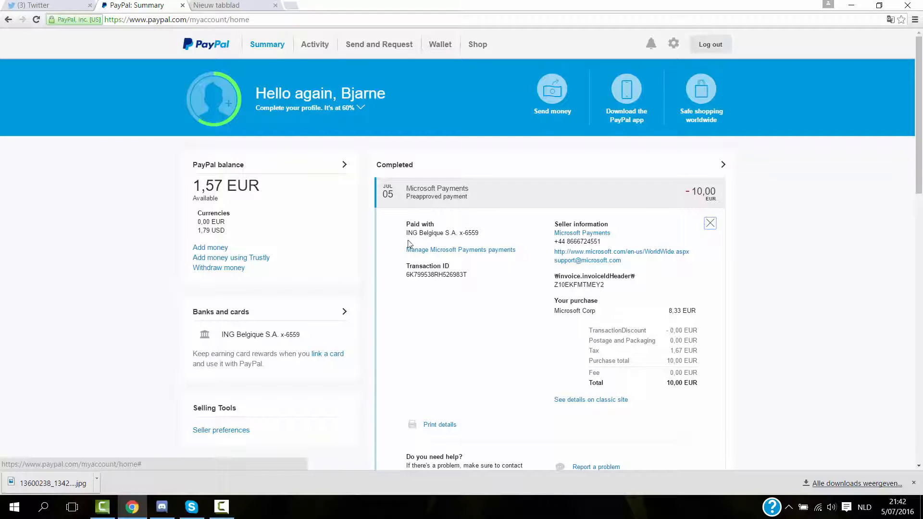
scroll("down", 3)
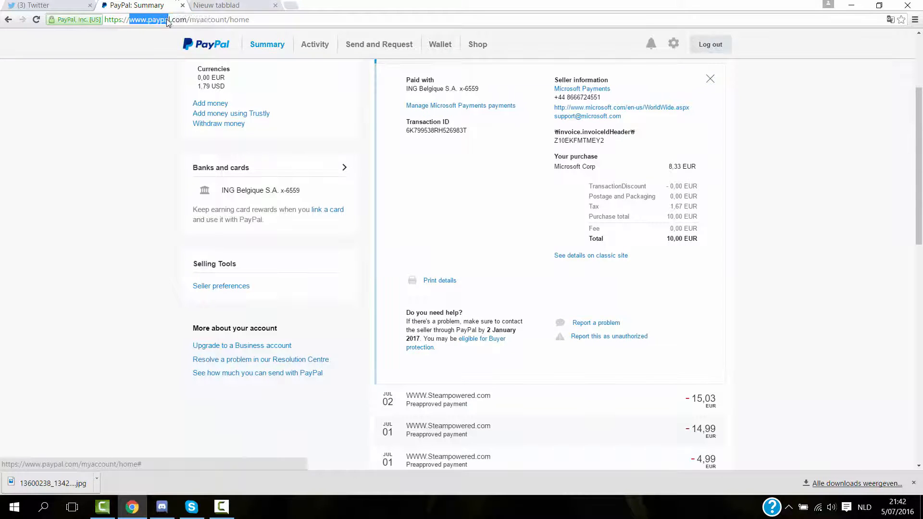
scroll("up", 3)
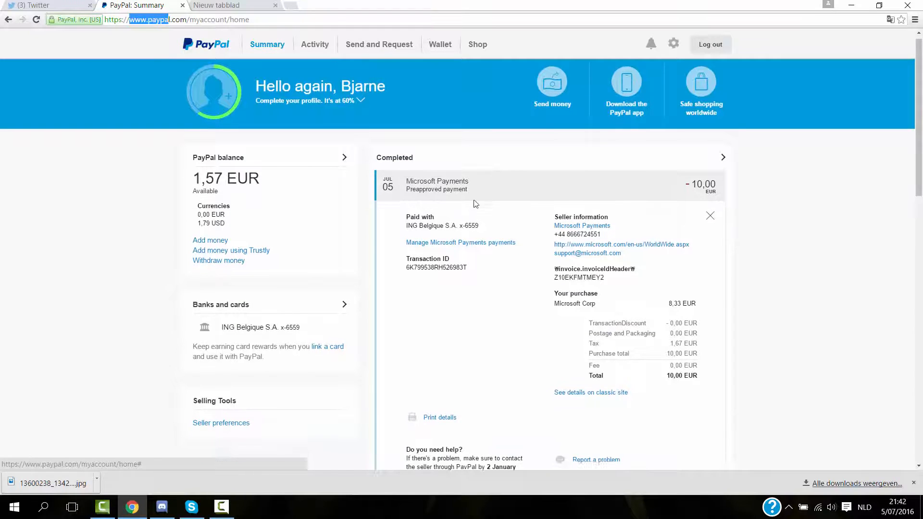
scroll("down", 3)
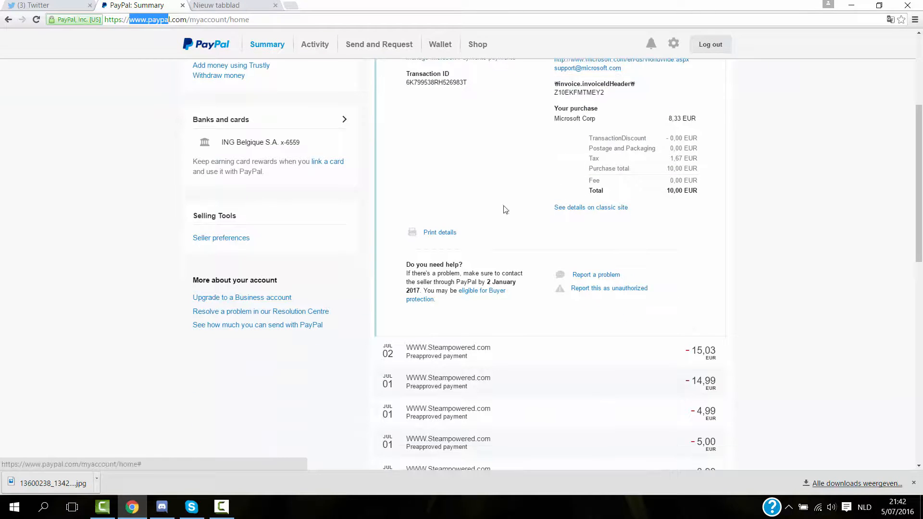
scroll("up", 3)
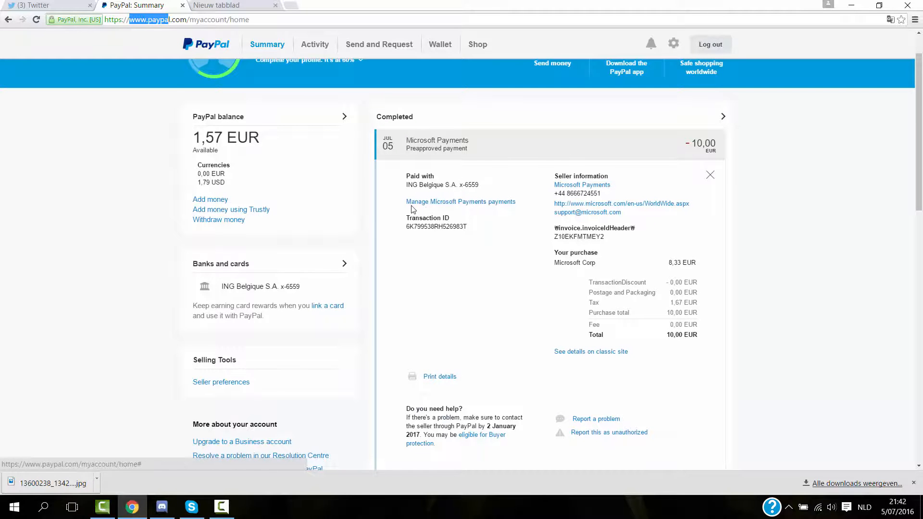
mouse_move(460, 201)
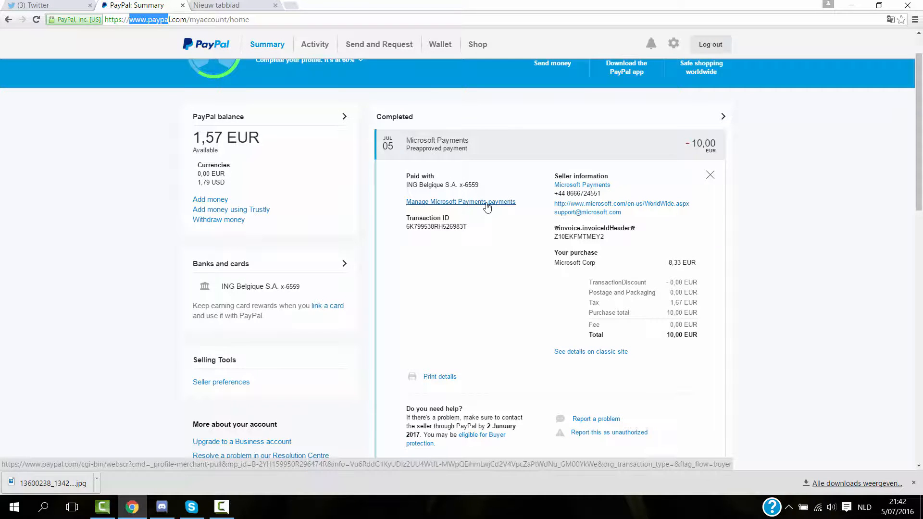
- Follow 'Manage Microsoft Payments payments' to the Billing Details page, where the agreement shows as Active
left_click(460, 201)
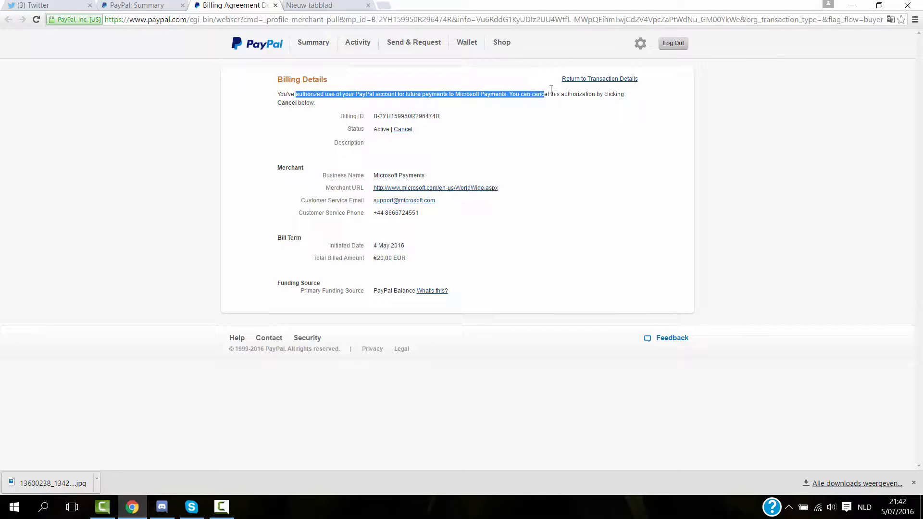
double_click(306, 95)
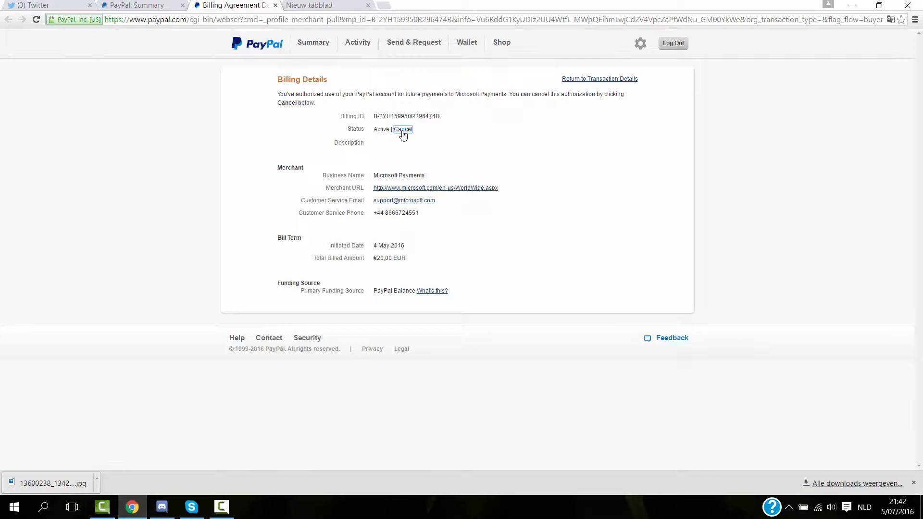
- Cancel the Microsoft Payments agreement, confirm Yes, and return to the page showing status Cancelled on 6 Jul 2016
left_click(403, 129)
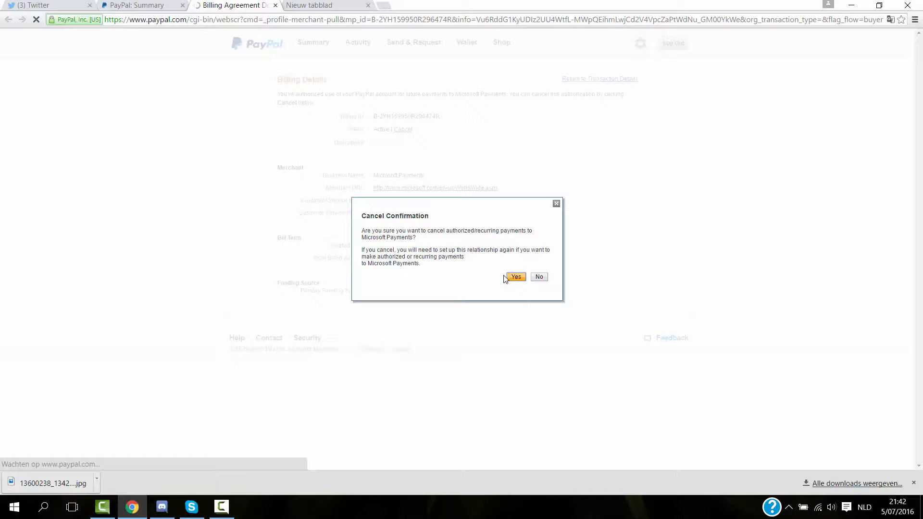
left_click(517, 277)
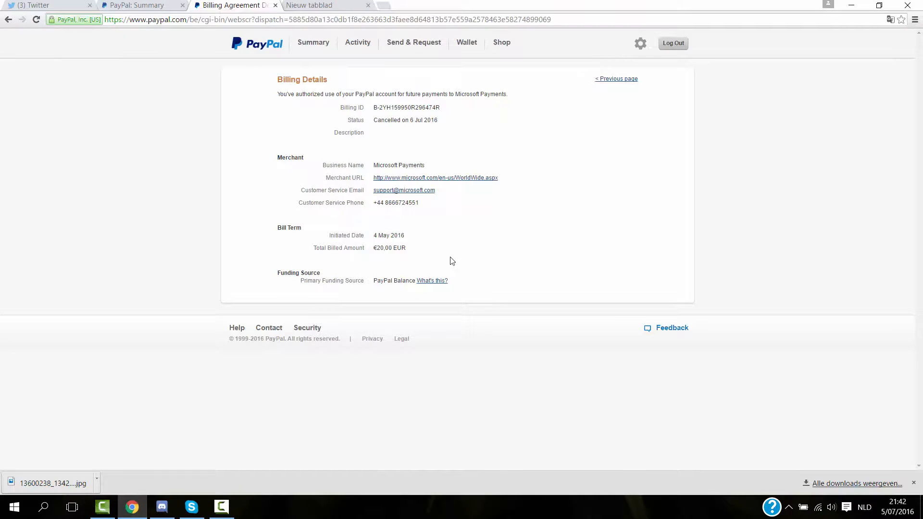
mouse_move(379, 89)
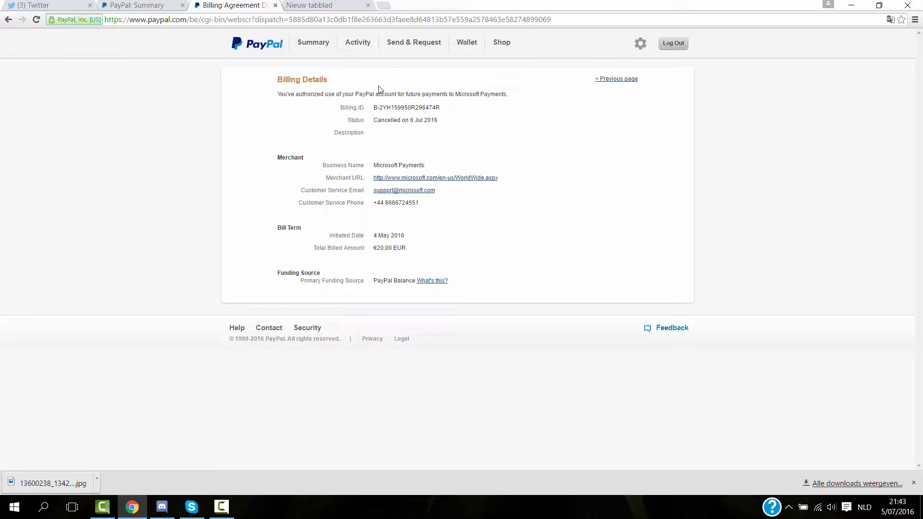
left_click(8, 19)
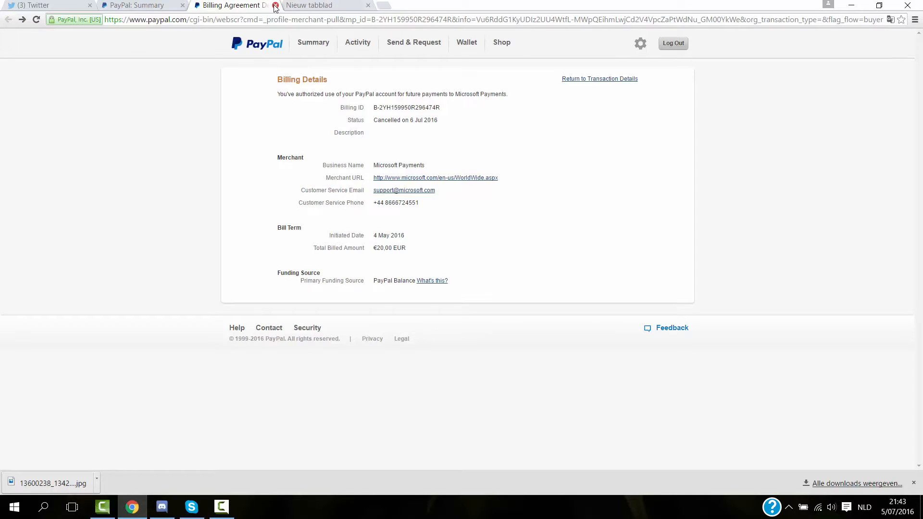
- Close the Billing Agreement Details tab to return to the PayPal Summary with the transaction expanded
left_click(274, 7)
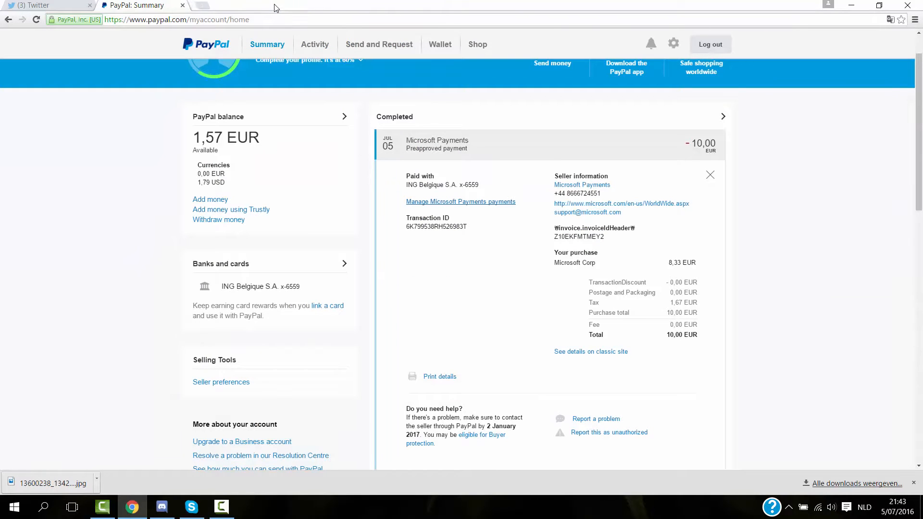
mouse_move(267, 446)
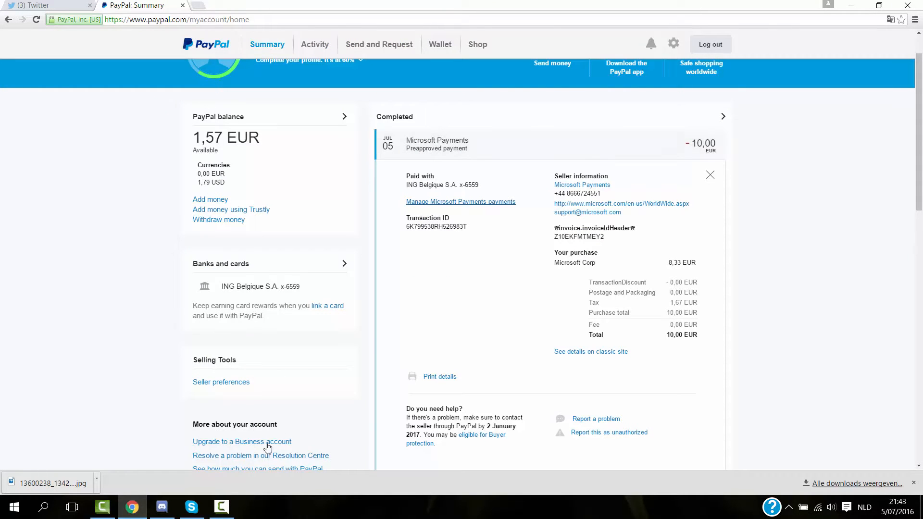
mouse_move(336, 513)
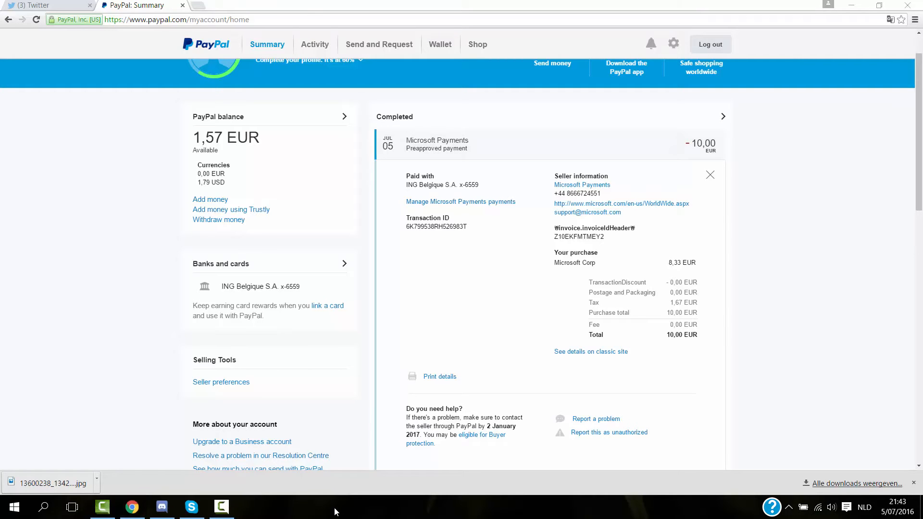
mouse_move(274, 504)
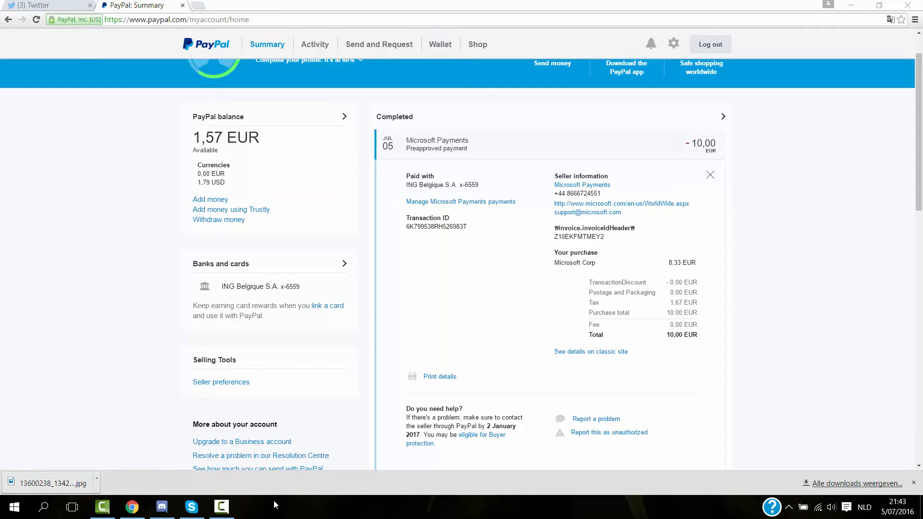